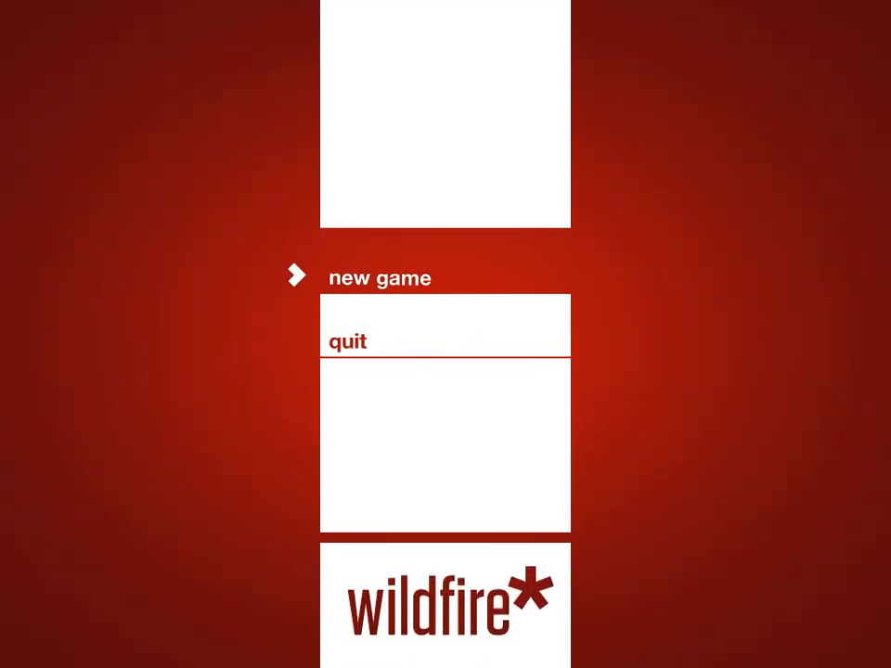
Start a new game from the Wildfire title menu.
left_click(379, 278)
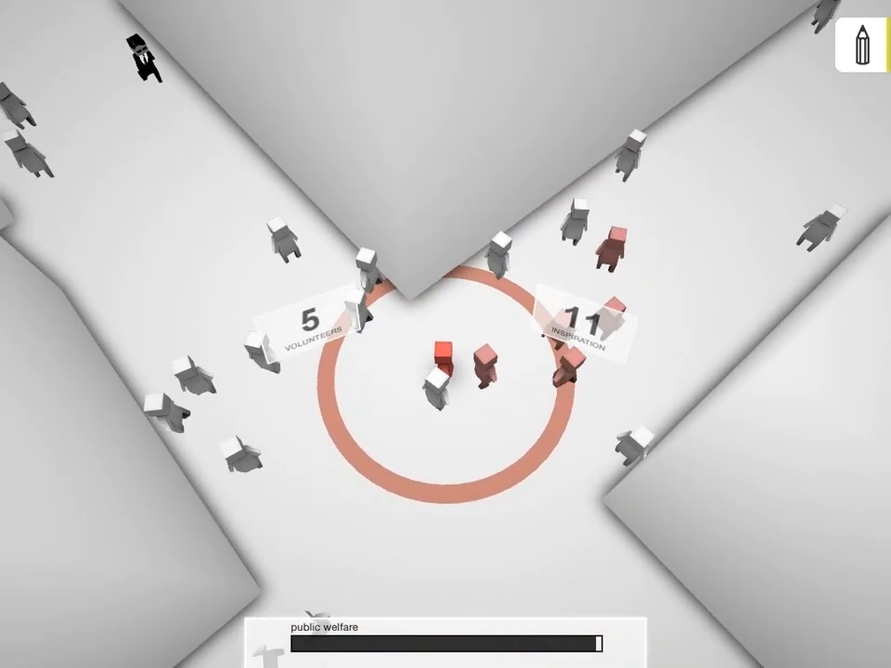
View the nohakOS city map's volunteer tally and upgrades, then close it.
left_click(862, 47)
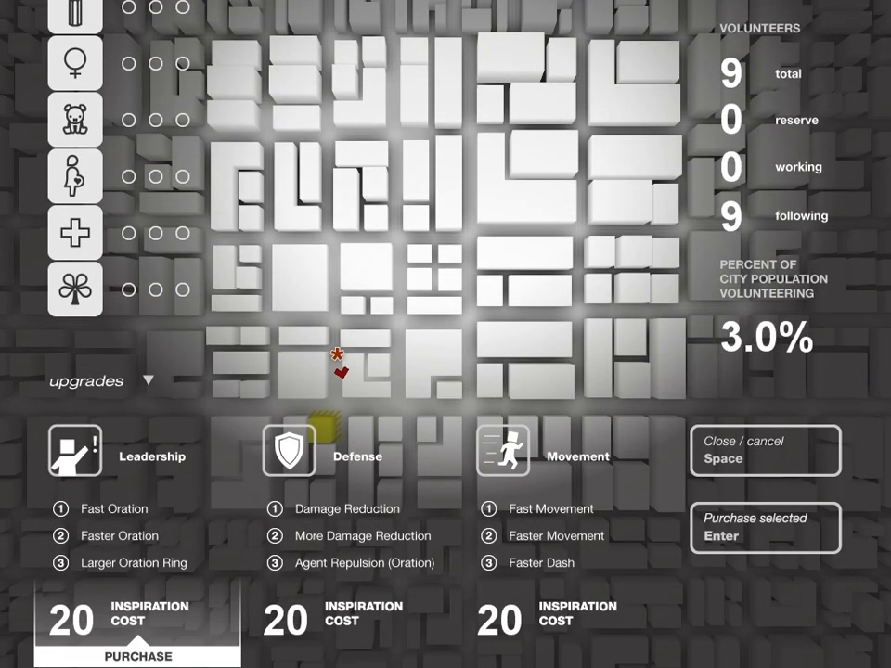
key("Enter")
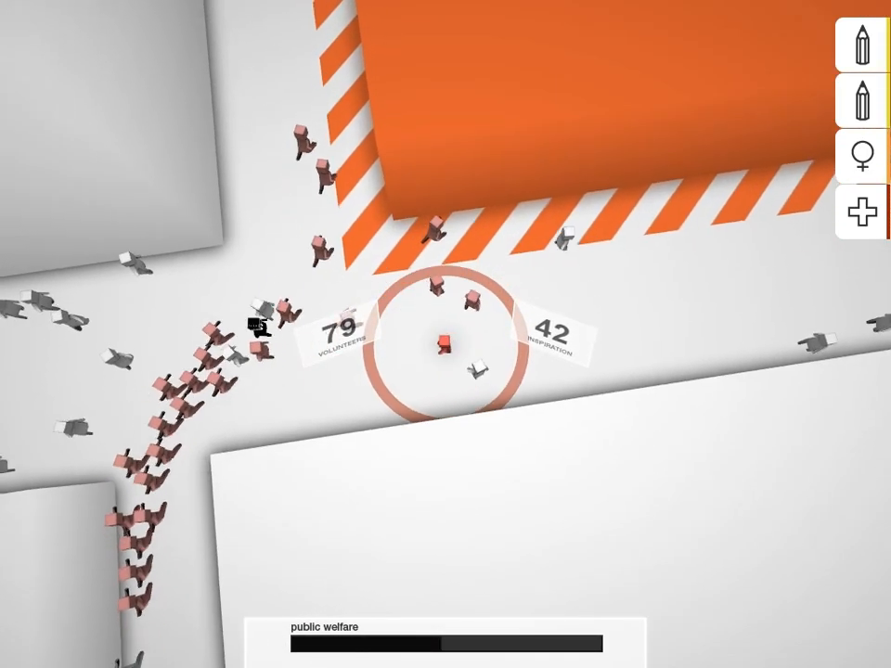
Steer a volunteer group toward a task building in the city streets.
left_click(859, 219)
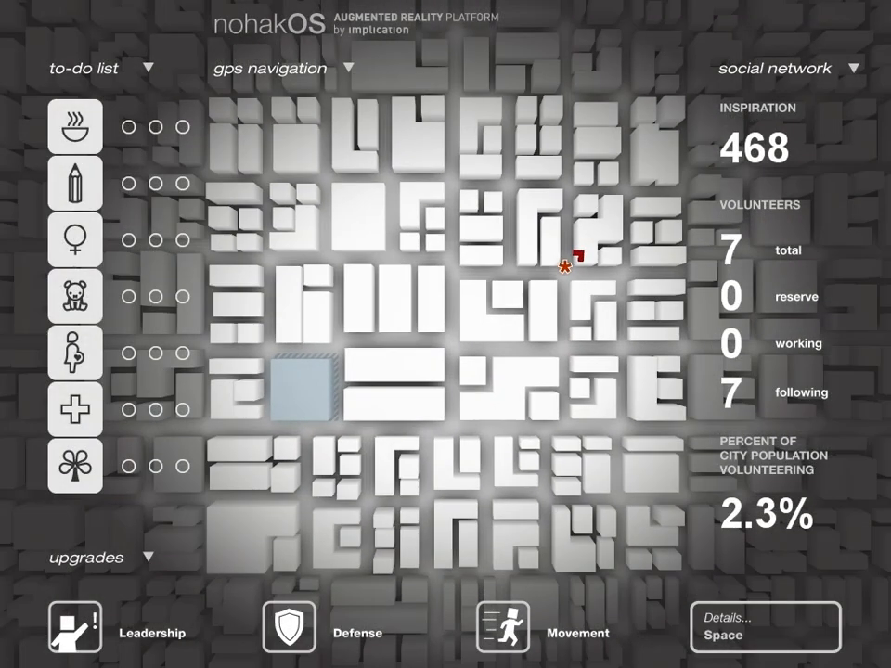
Check off the first to-do task on the nohakOS city map.
left_click(74, 126)
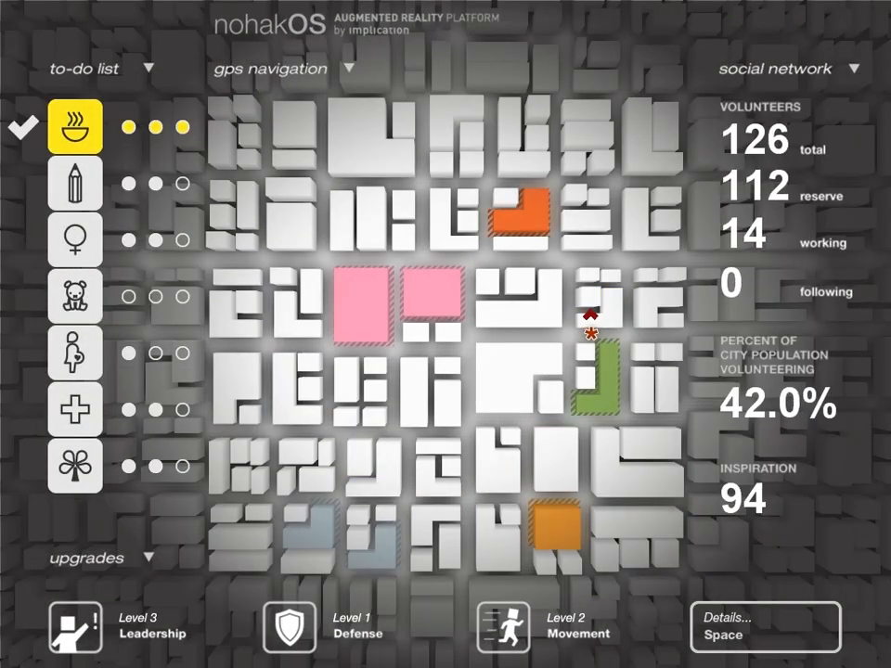